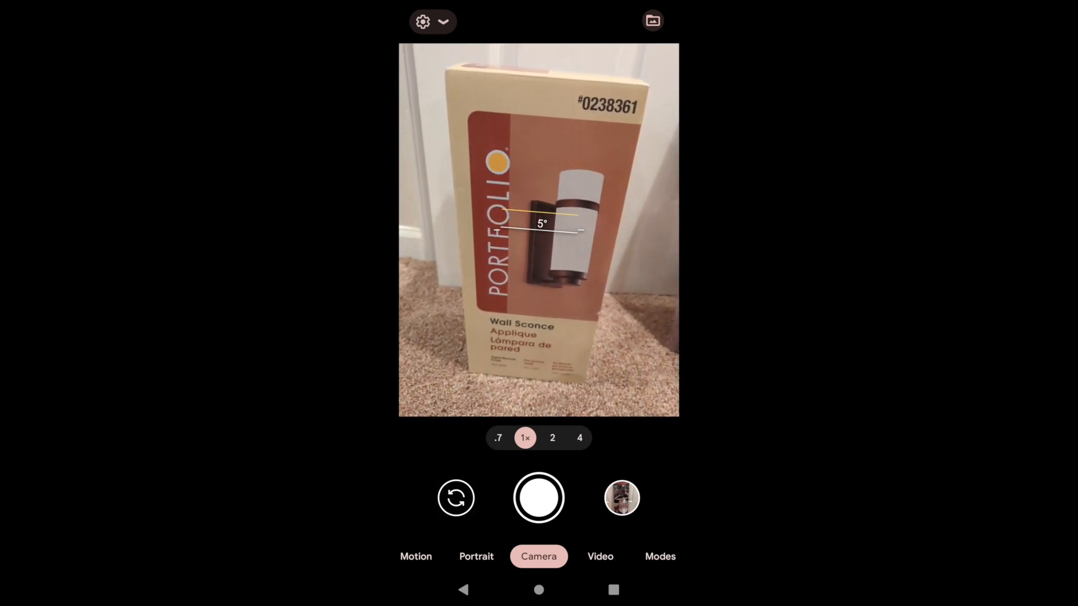
Step: Photograph the boxed Portfolio wall sconce with the shutter button
{"action": "left_click", "coordinate": [538, 497]}
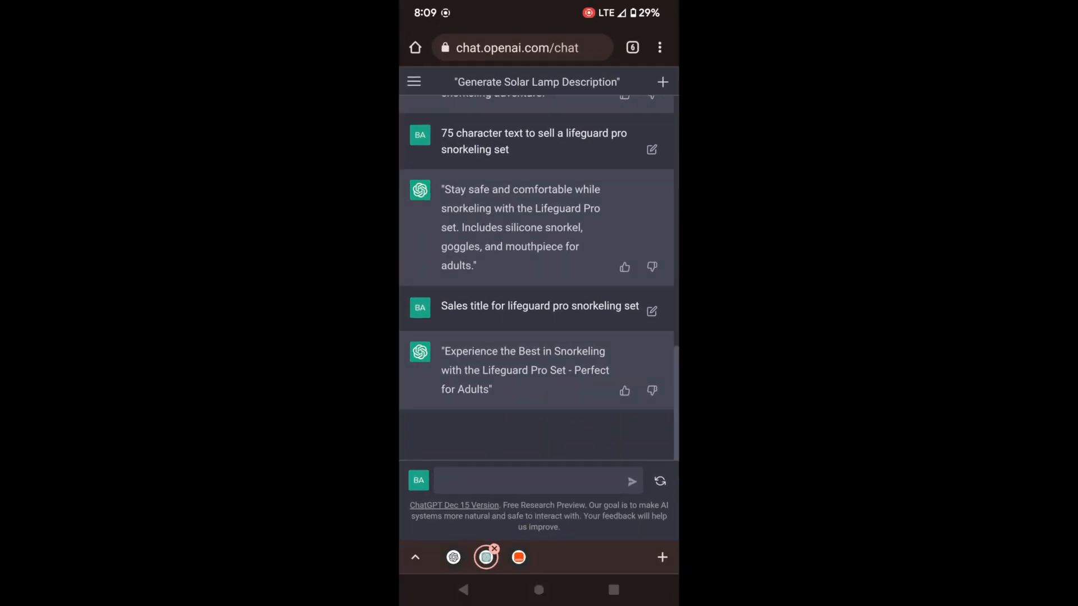
Step: Compose the prompt 'Portfolio wall sconce agree bronze finish sales title' in the chat input
{"action": "left_click", "coordinate": [529, 481]}
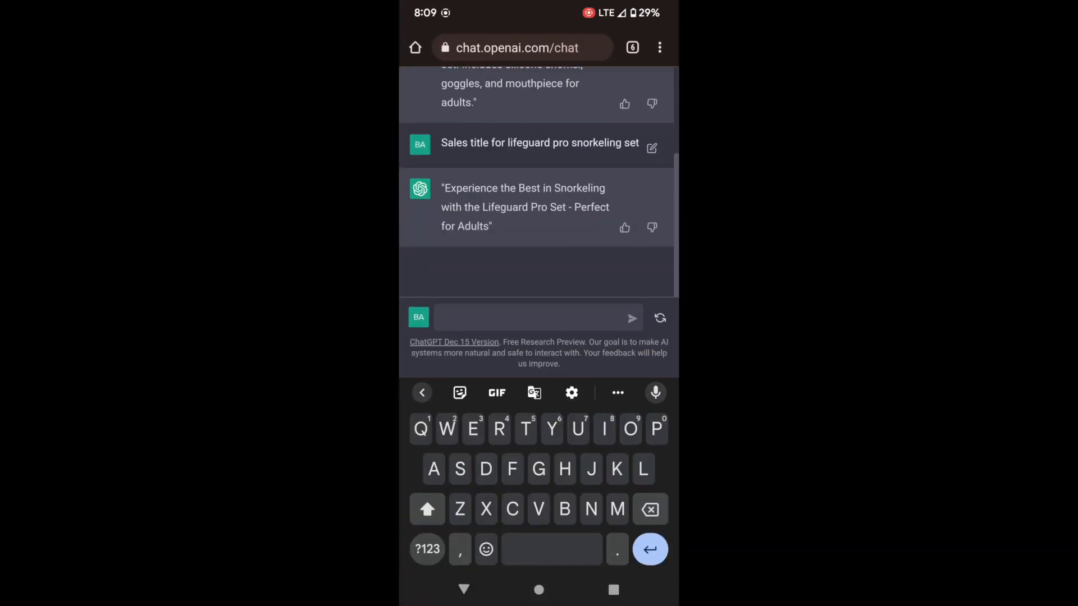
{"action": "left_click", "coordinate": [536, 316]}
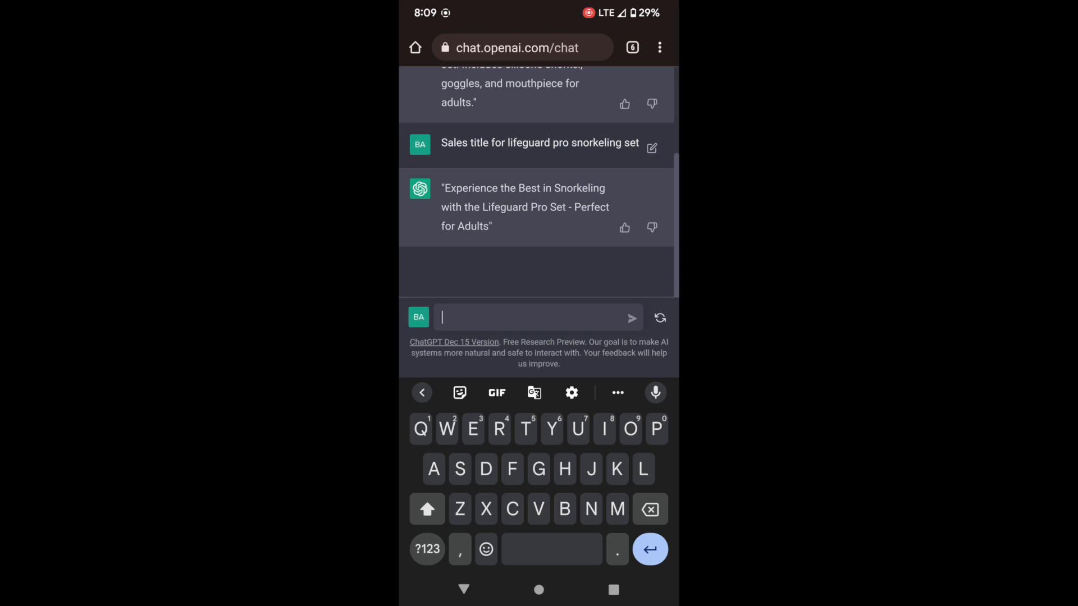
{"action": "type", "text": "Portfolio"}
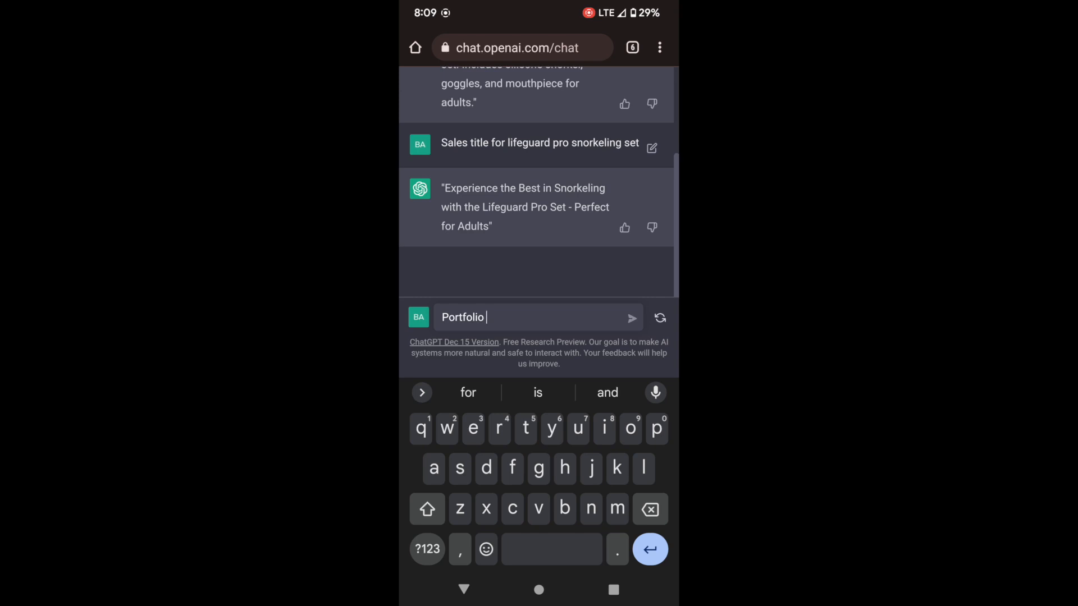
{"action": "type", "text": "wall"}
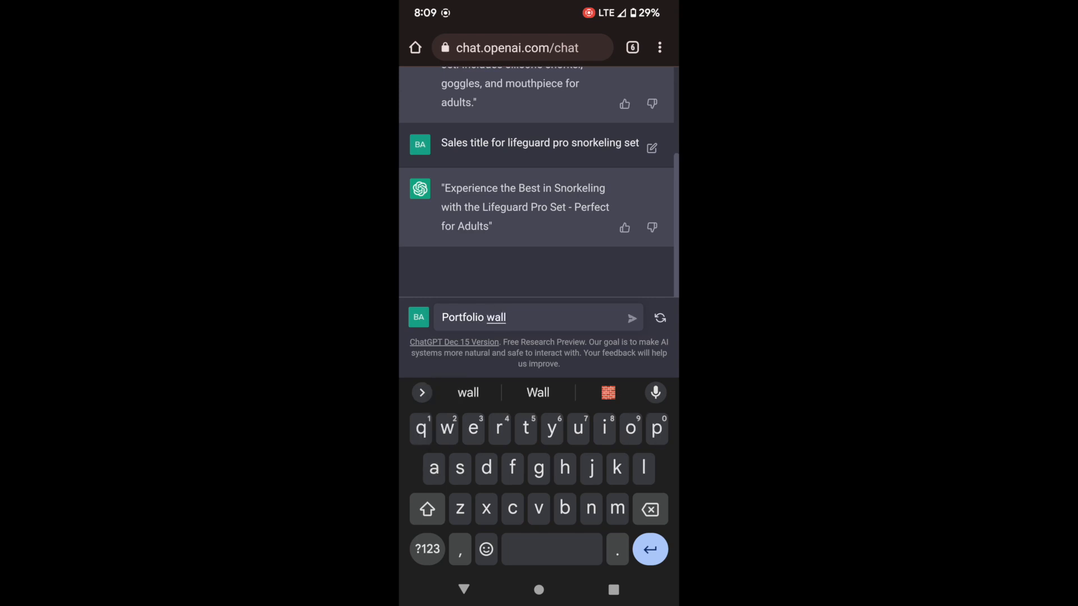
{"action": "type", "text": "sco"}
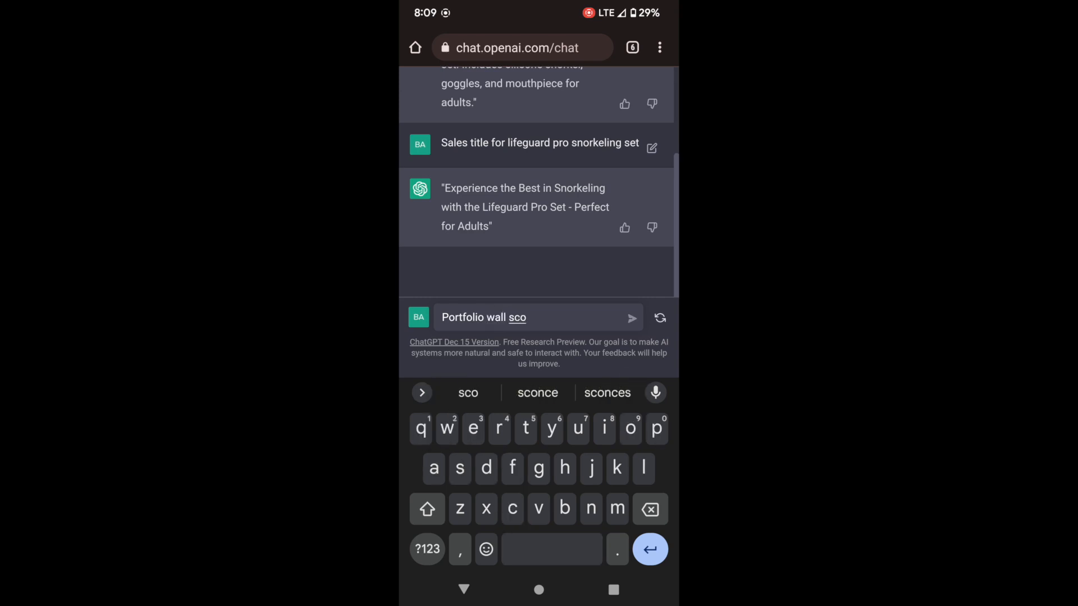
{"action": "left_click", "coordinate": [468, 392]}
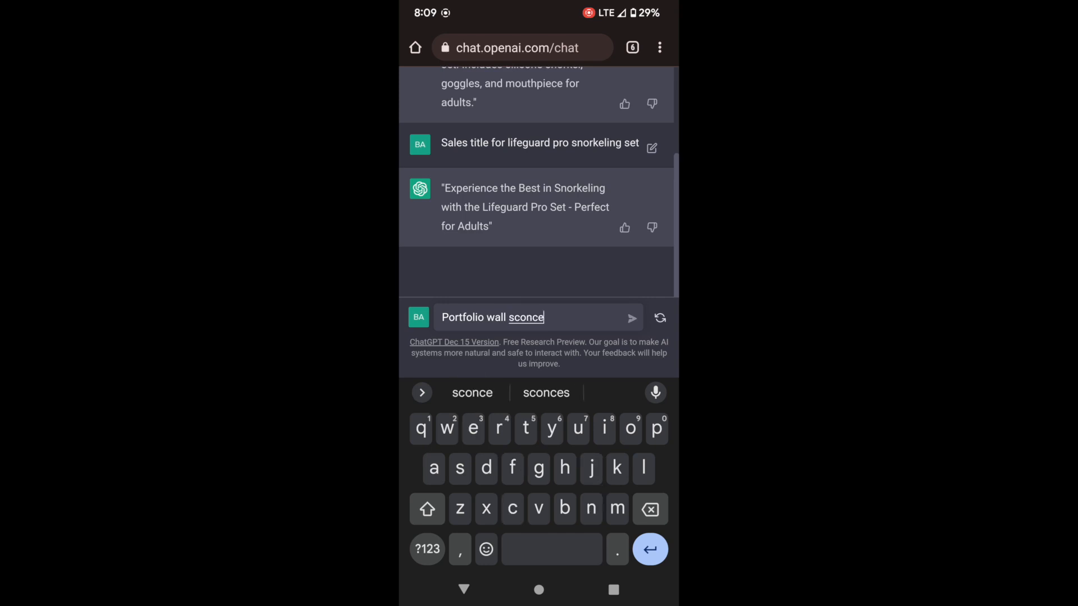
{"action": "type", "text": "ap"}
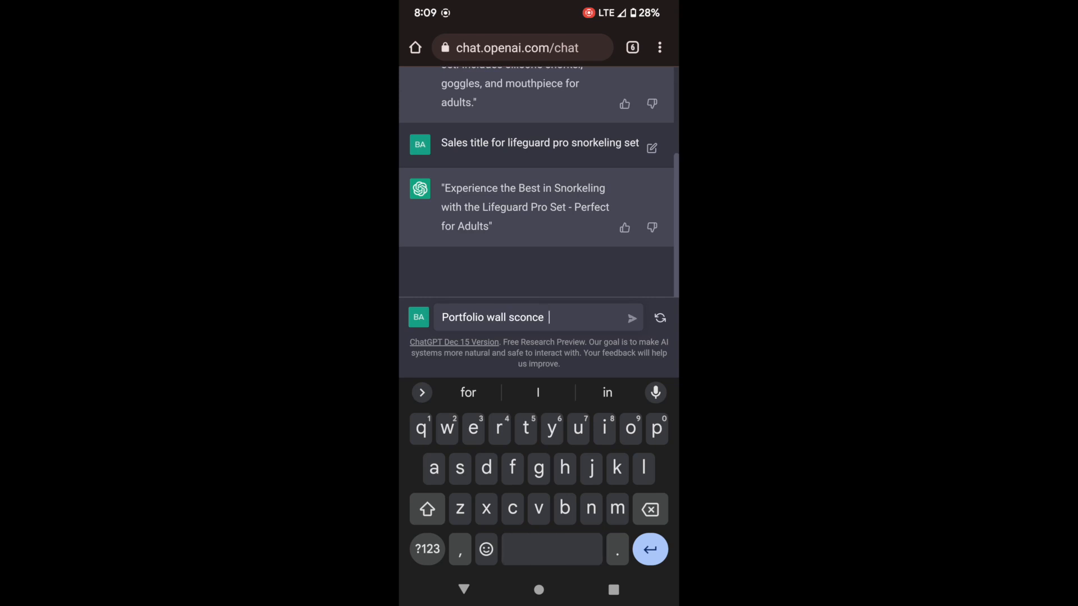
{"action": "type", "text": "agree bronze finish"}
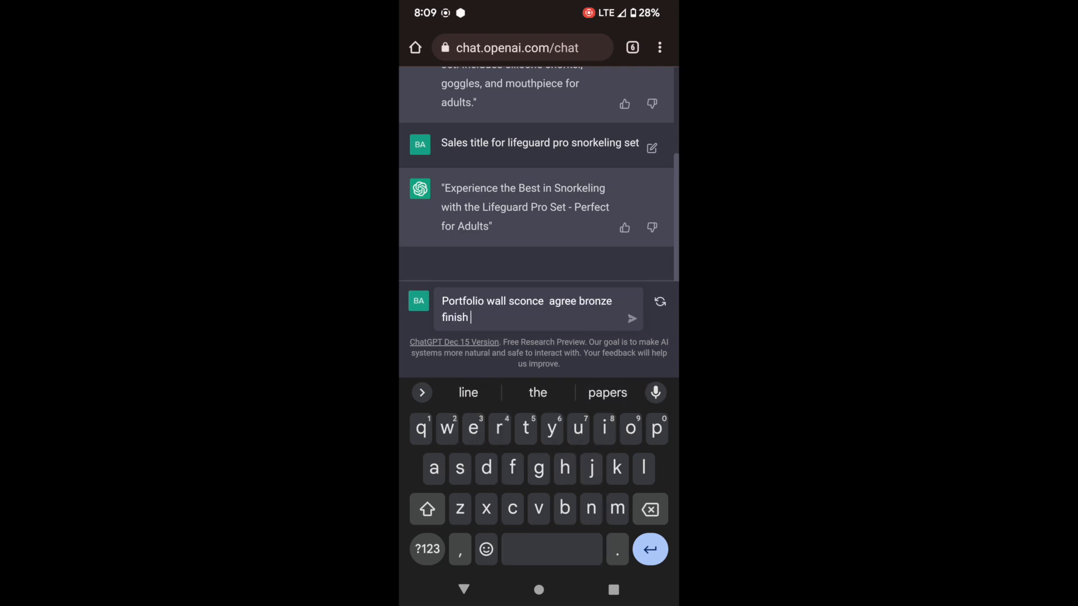
{"action": "type", "text": "sales tit"}
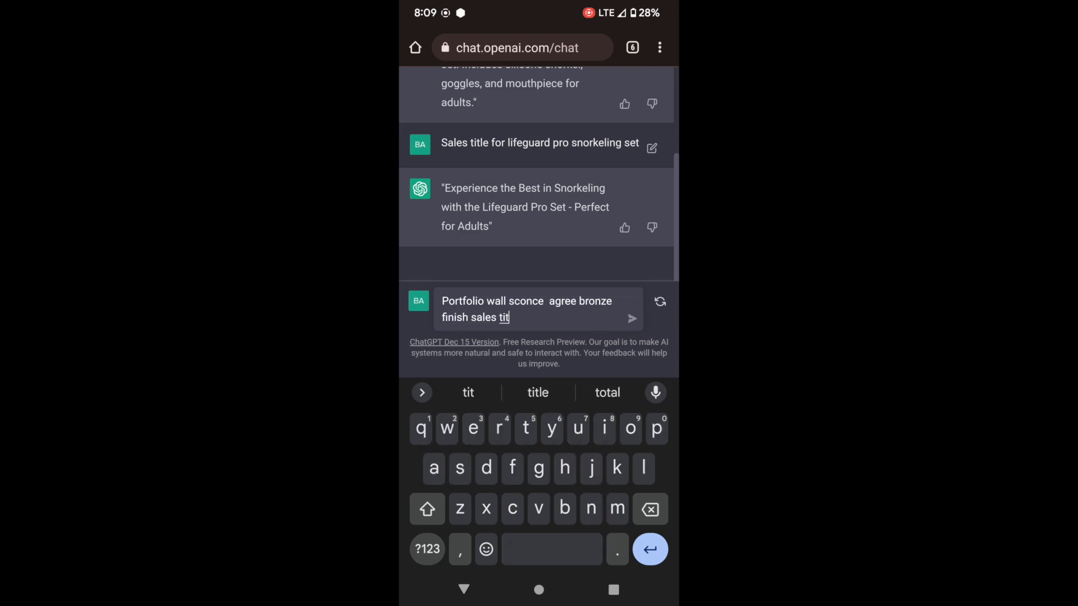
{"action": "type", "text": "le"}
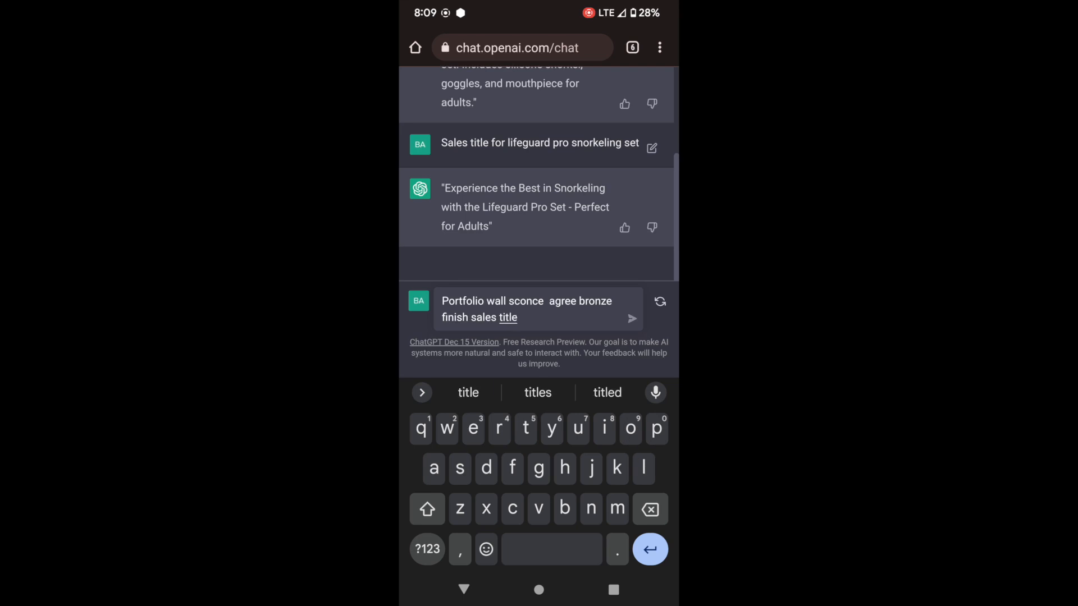
Step: Send the request and select ChatGPT's generated sales title for copying
{"action": "left_click", "coordinate": [649, 302]}
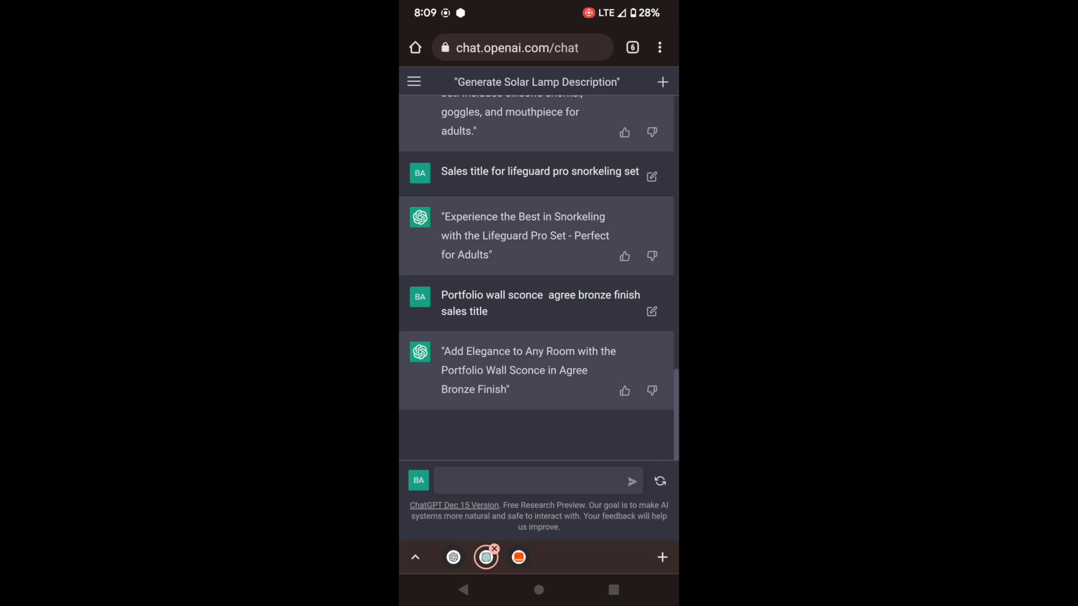
{"action": "double_click", "coordinate": [527, 370]}
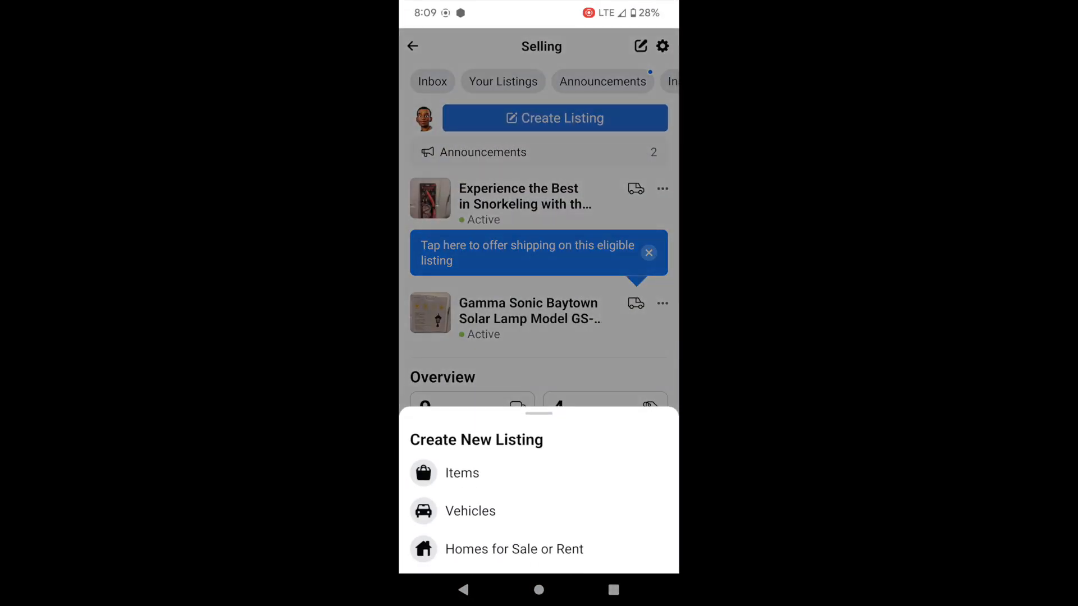
Step: Start an Items listing titled 'Add Elegance to Any Room with the Portfolio Wall Sconce in Agree Bronze Finish'
{"action": "left_click", "coordinate": [461, 472]}
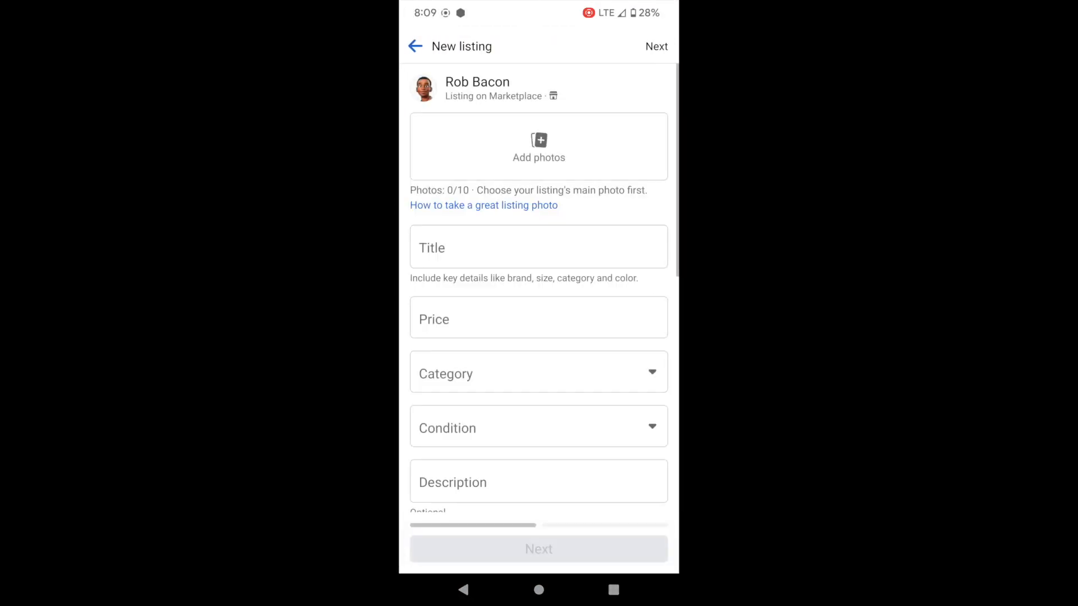
{"action": "type", "text": "\"Add Elegance to Any Room with the Portfolio Wall Sconce in Agree Bronze Finish\""}
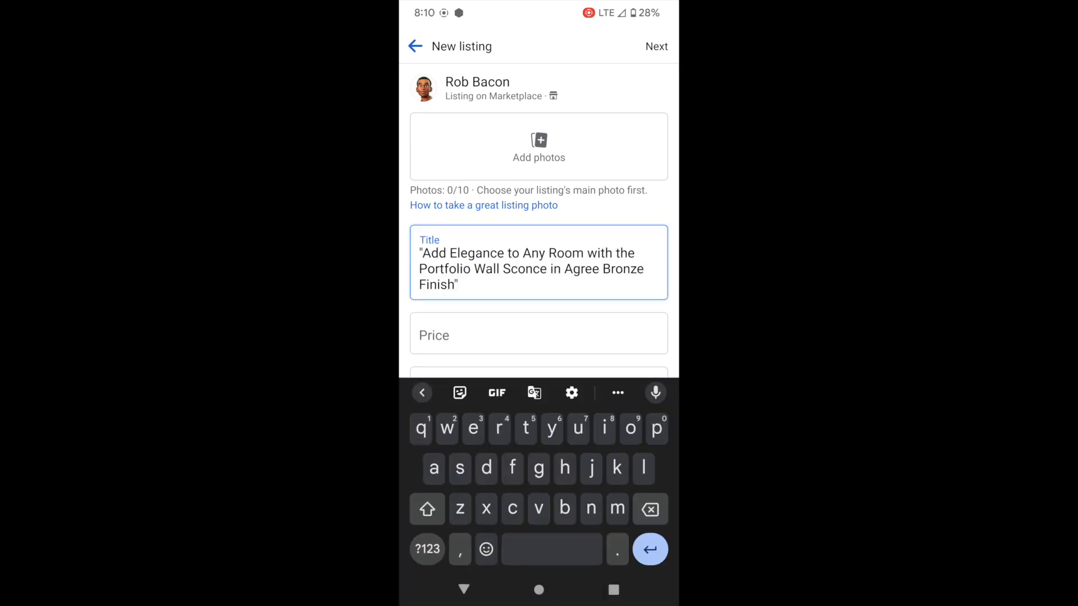
Step: Add the two Portfolio box photos from the gallery and confirm them
{"action": "left_click", "coordinate": [539, 146]}
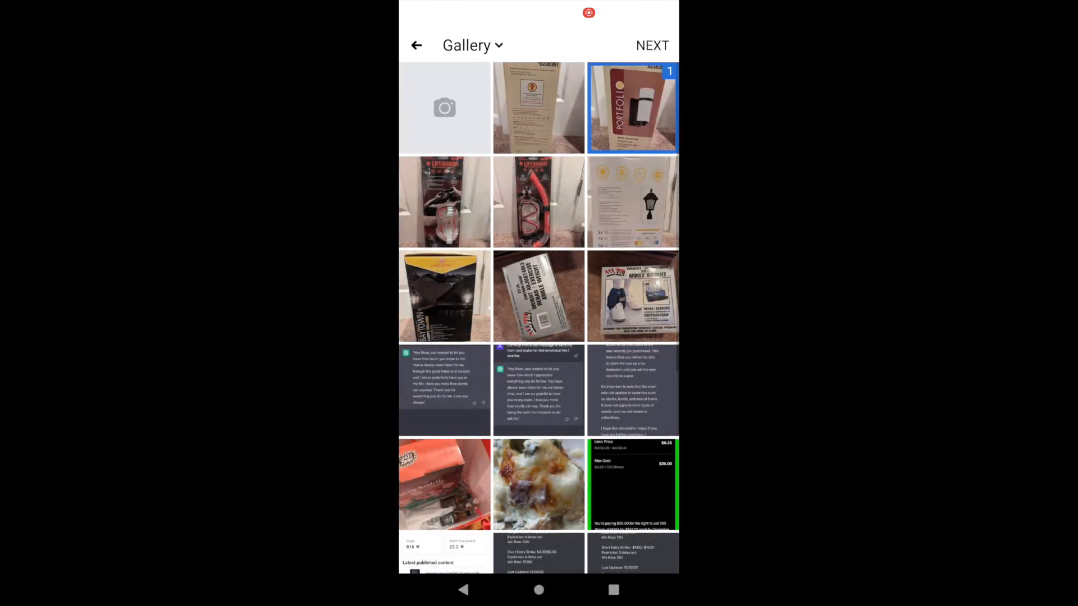
{"action": "left_click", "coordinate": [538, 108]}
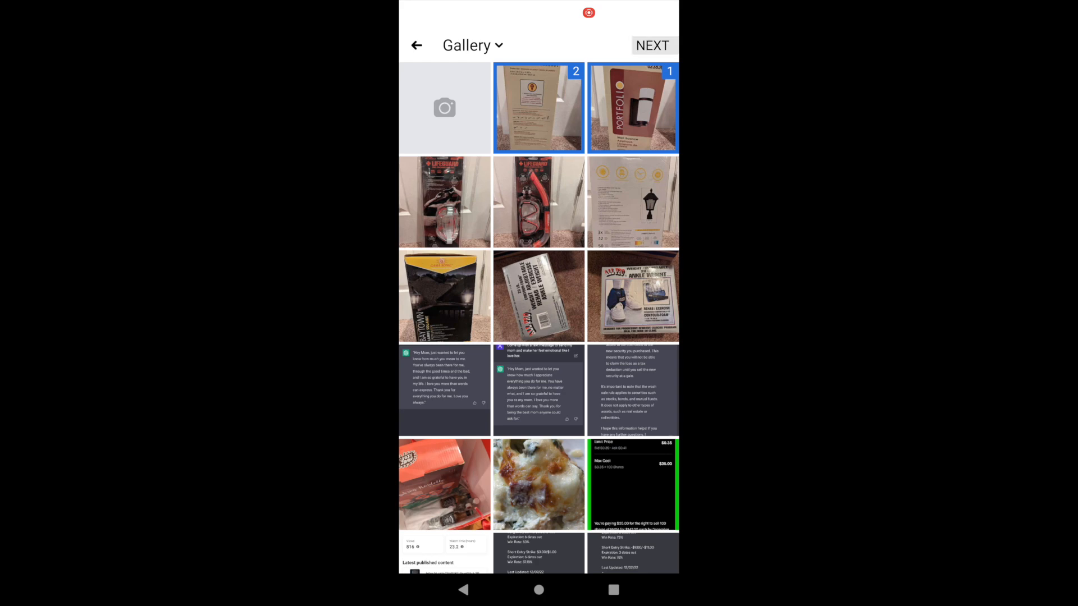
{"action": "left_click", "coordinate": [652, 45]}
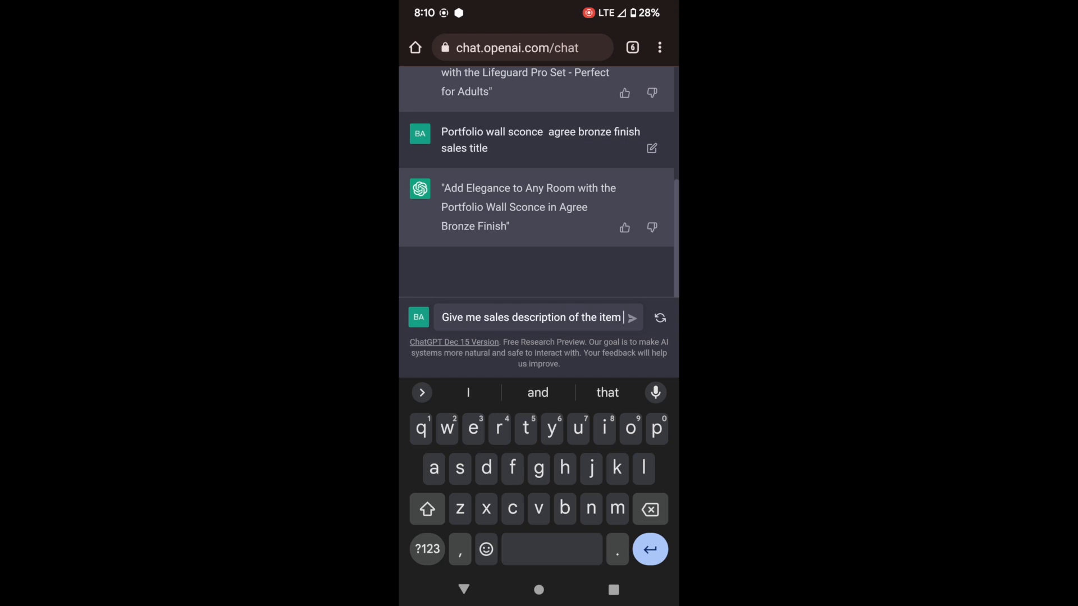
Step: Request a sales description of the item titled above with model number #0238361 and select the reply
{"action": "type", "text": "titled"}
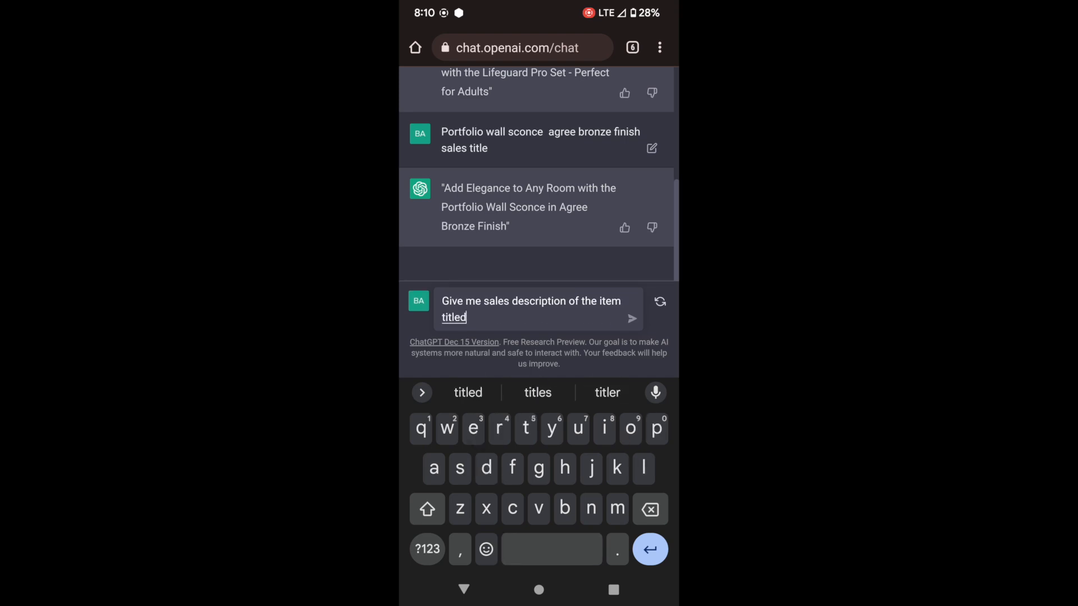
{"action": "type", "text": "above with a model nber of #0"}
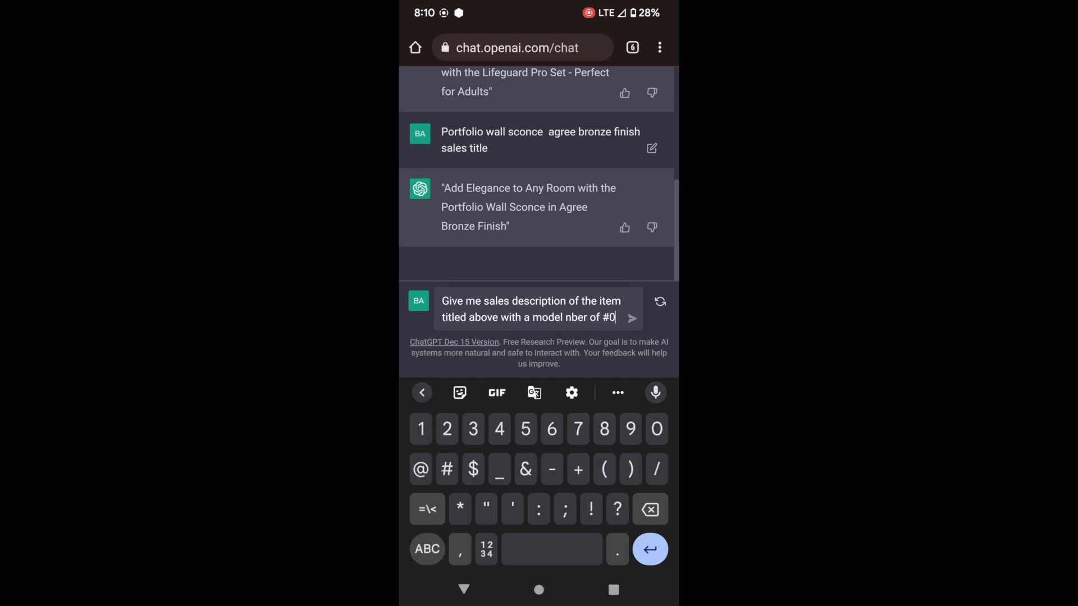
{"action": "type", "text": "2383"}
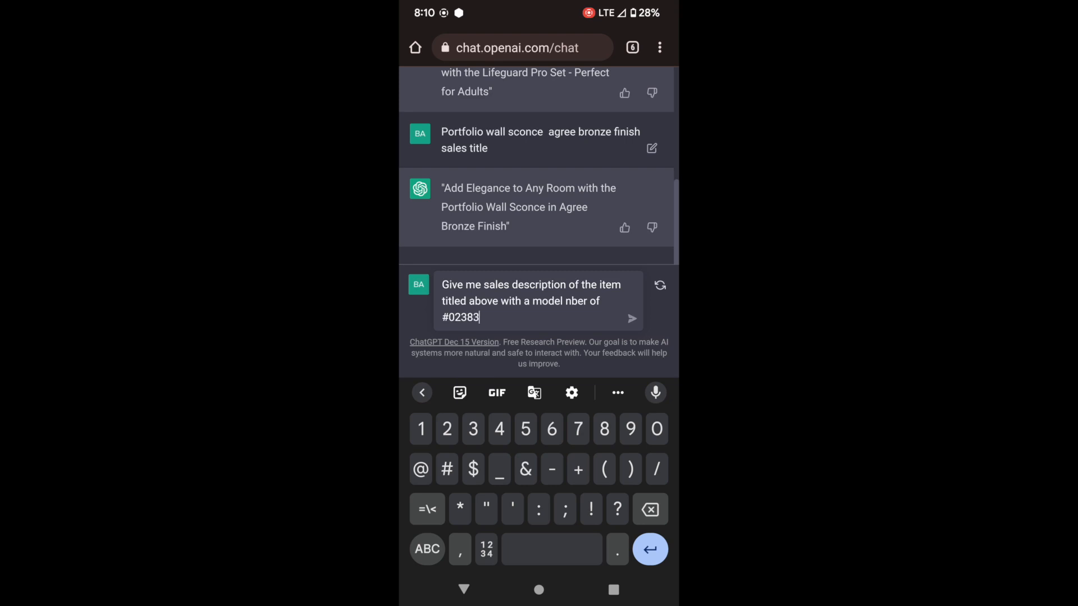
{"action": "left_click", "coordinate": [631, 317]}
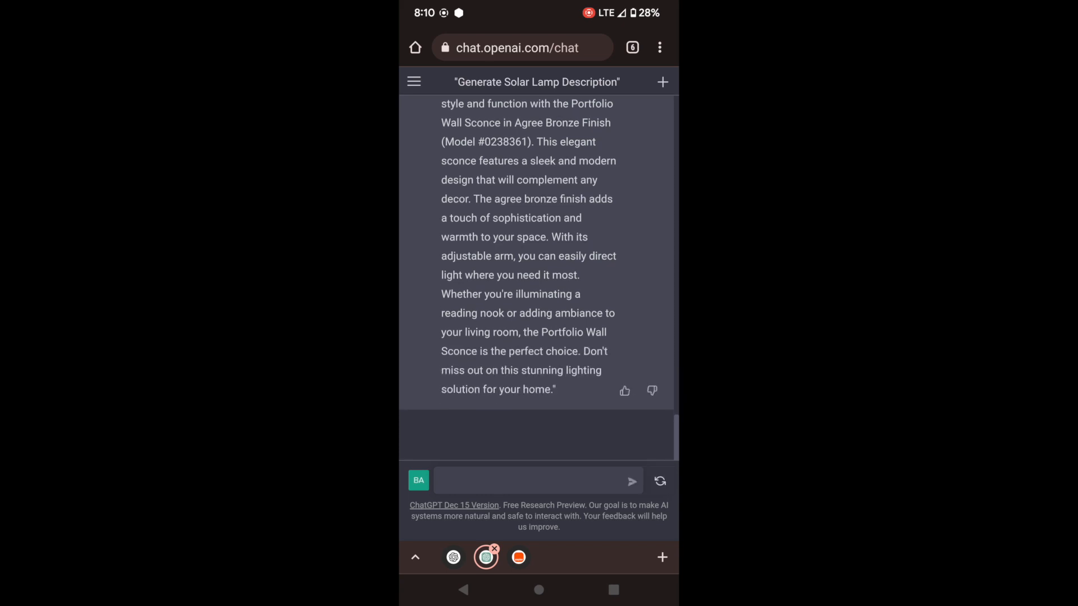
{"action": "double_click", "coordinate": [470, 194]}
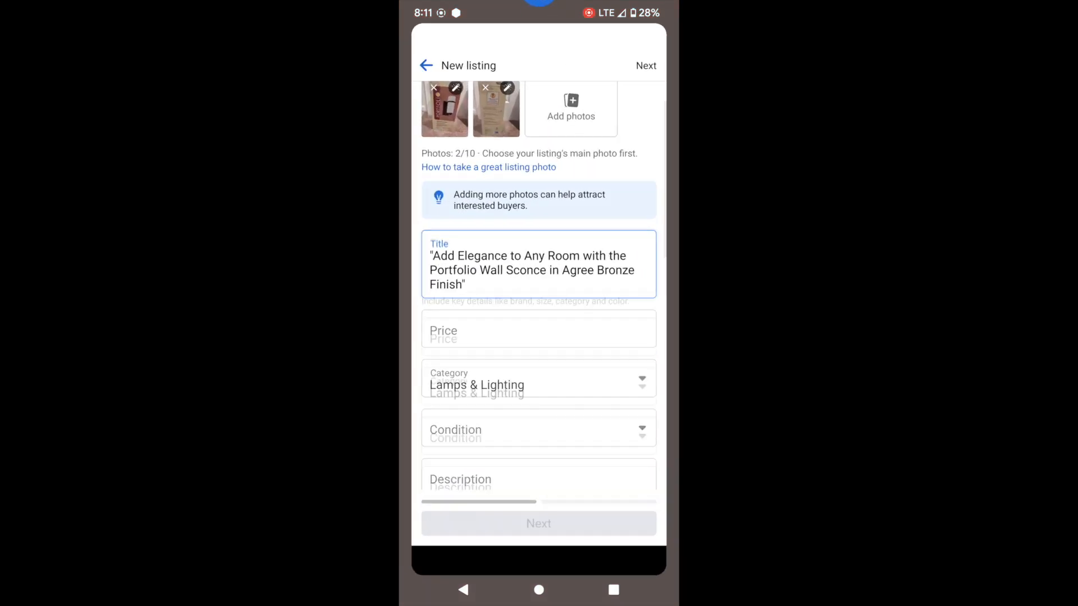
{"action": "scroll", "scroll_direction": "down", "scroll_amount": 3}
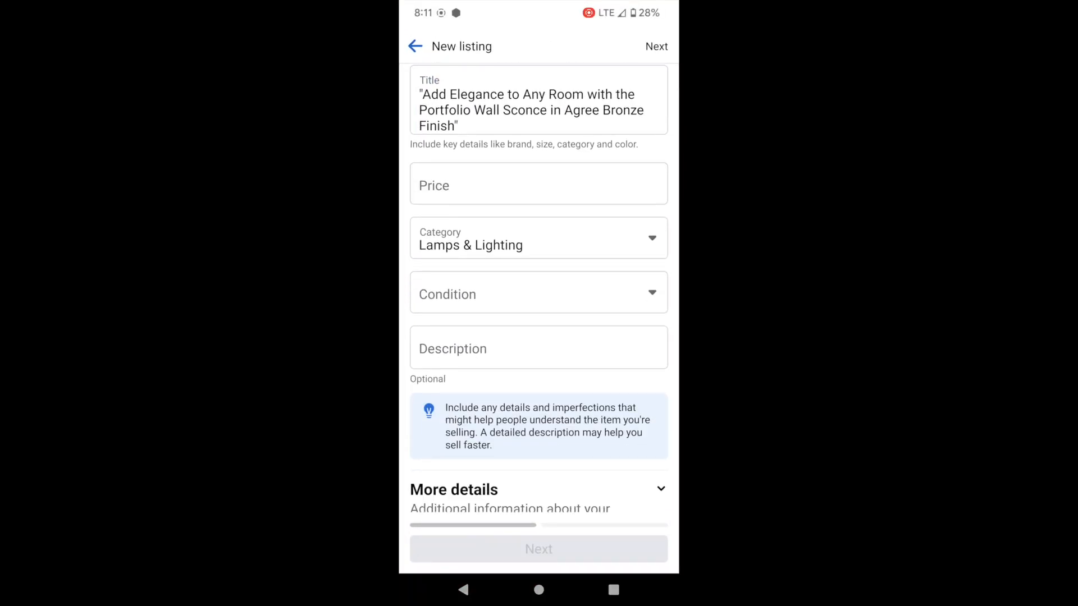
{"action": "left_click", "coordinate": [539, 348]}
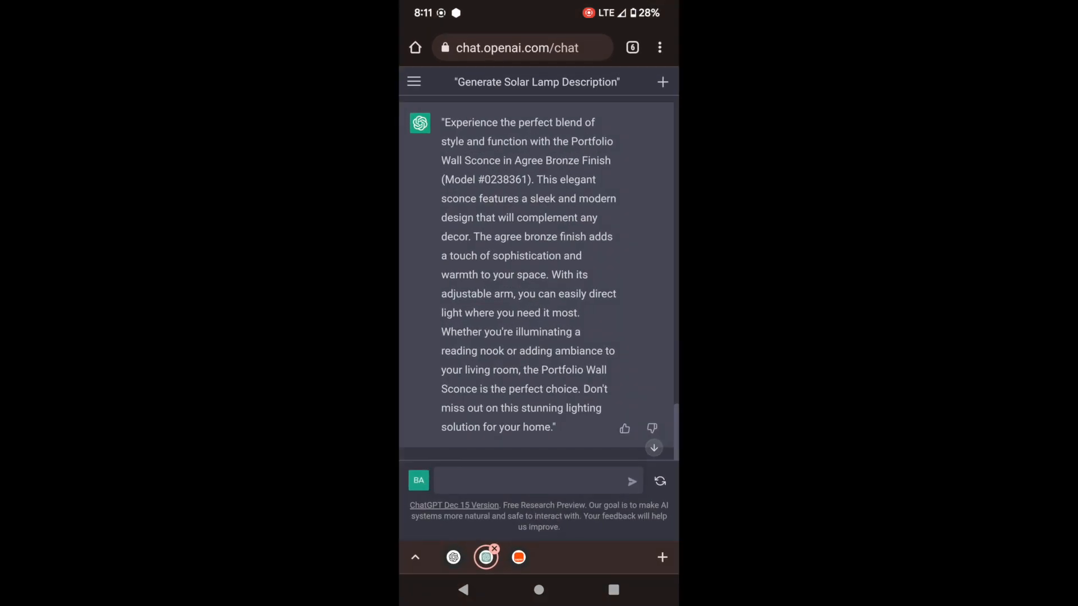
{"action": "left_click", "coordinate": [631, 48]}
{"action": "type", "text": "portfolio #"}
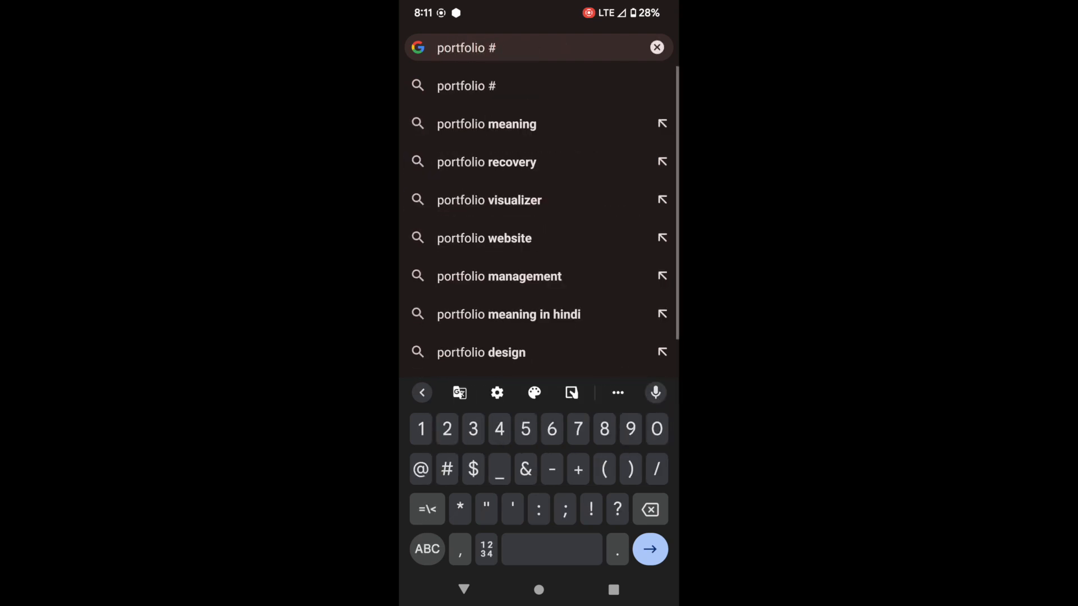
Step: Search Google for 'portfolio #0238361' and browse the eBay listing's related items and prices
{"action": "type", "text": "0238"}
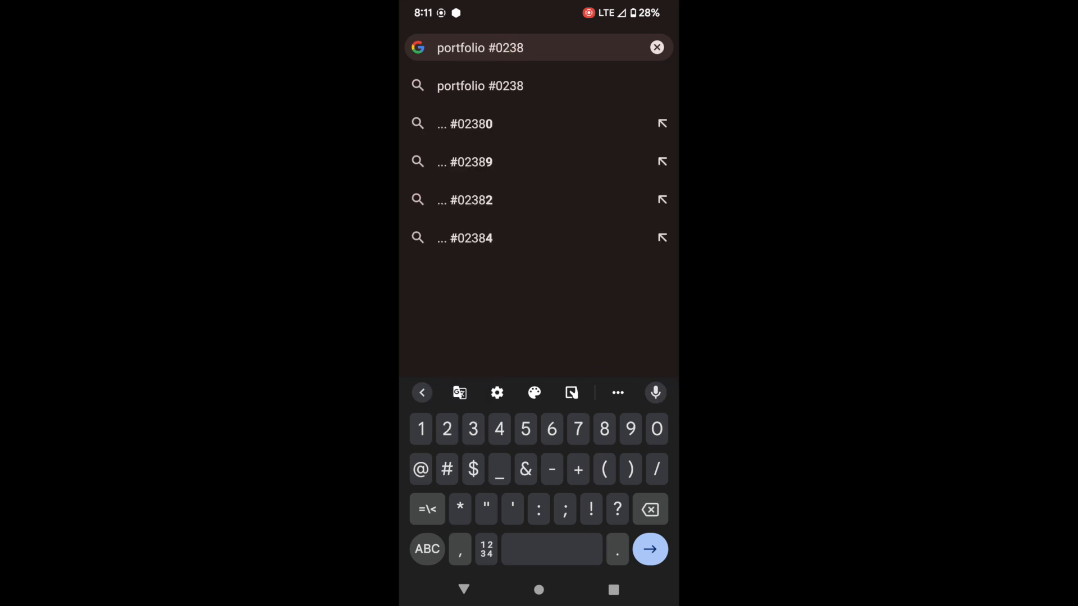
{"action": "type", "text": "361"}
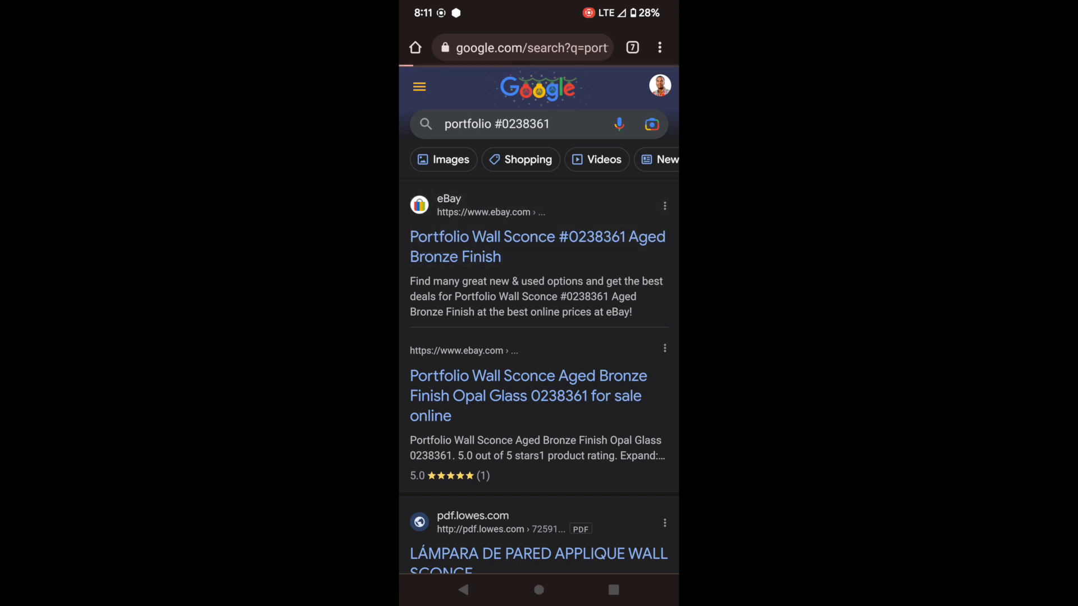
{"action": "left_click", "coordinate": [538, 246]}
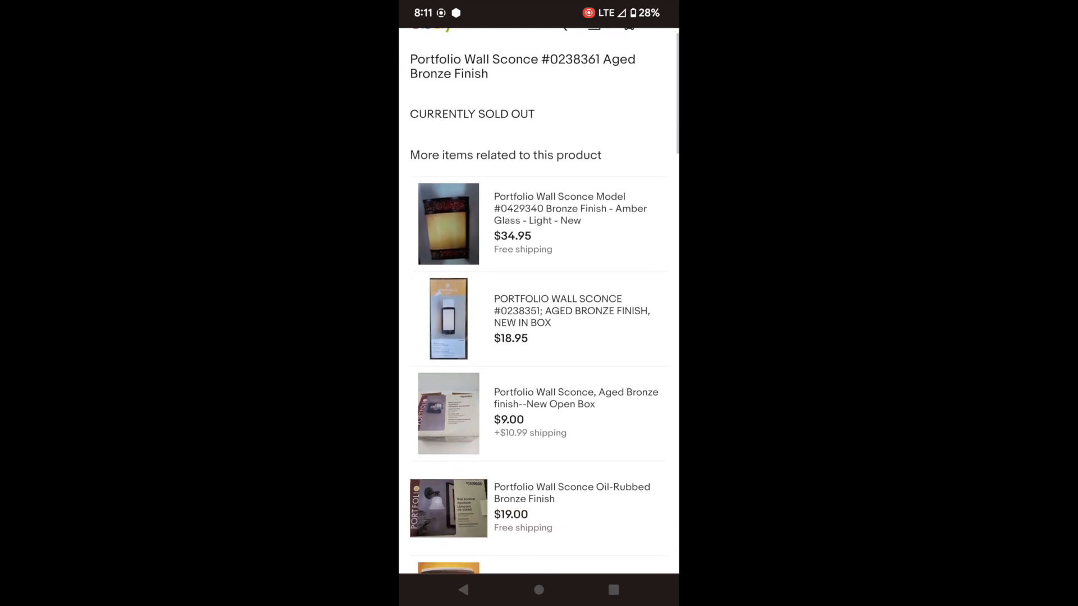
{"action": "scroll", "scroll_direction": "down", "scroll_amount": 3}
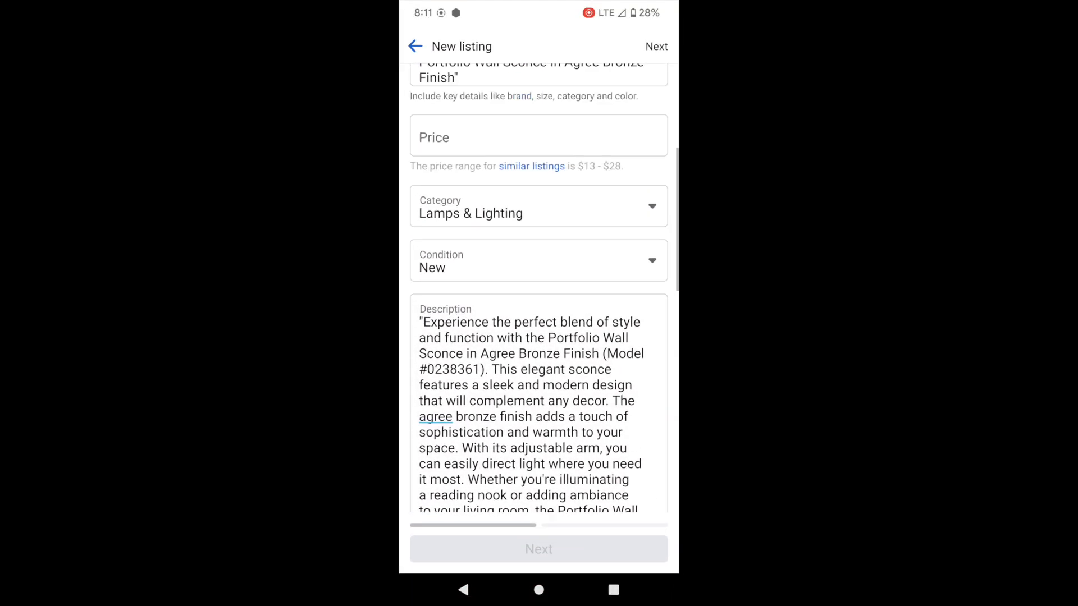
Step: Enter a $20 price, continue to the next step and expand the Delivery method choices
{"action": "left_click", "coordinate": [539, 136]}
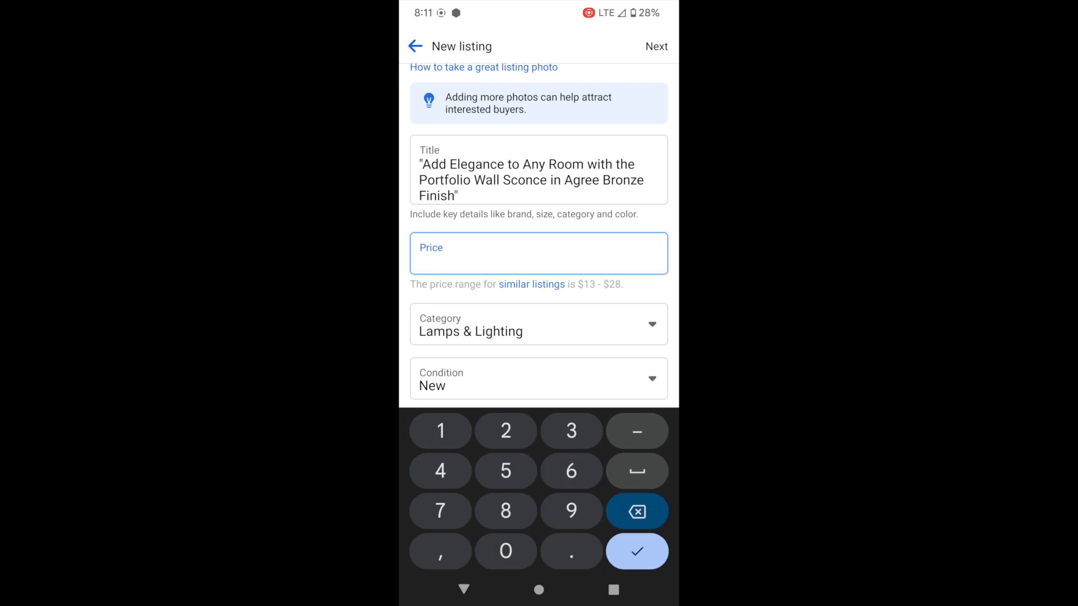
{"action": "type", "text": "20"}
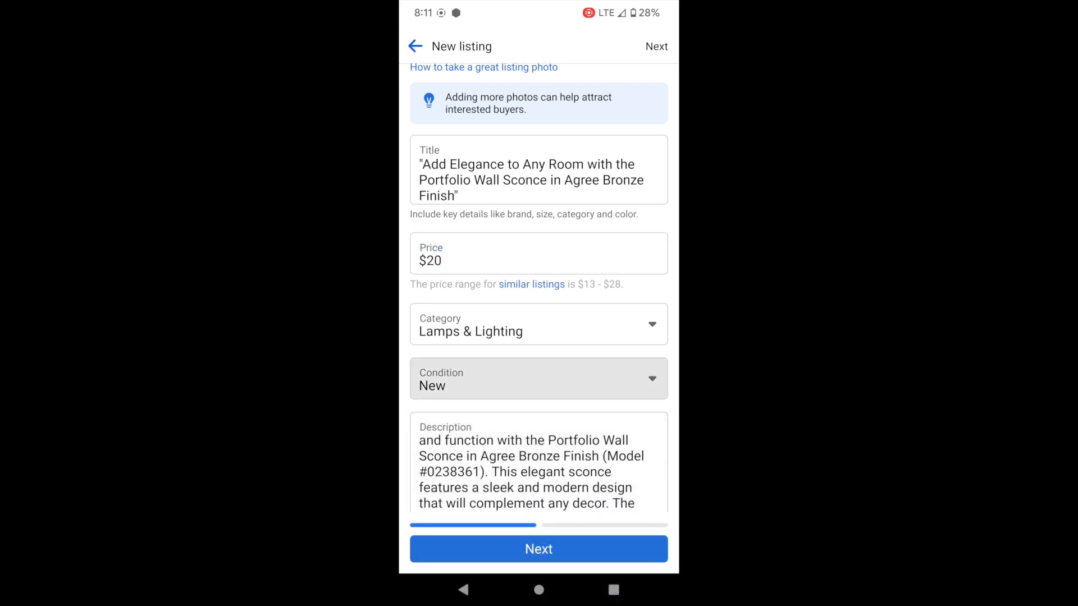
{"action": "scroll", "scroll_direction": "down", "scroll_amount": 3}
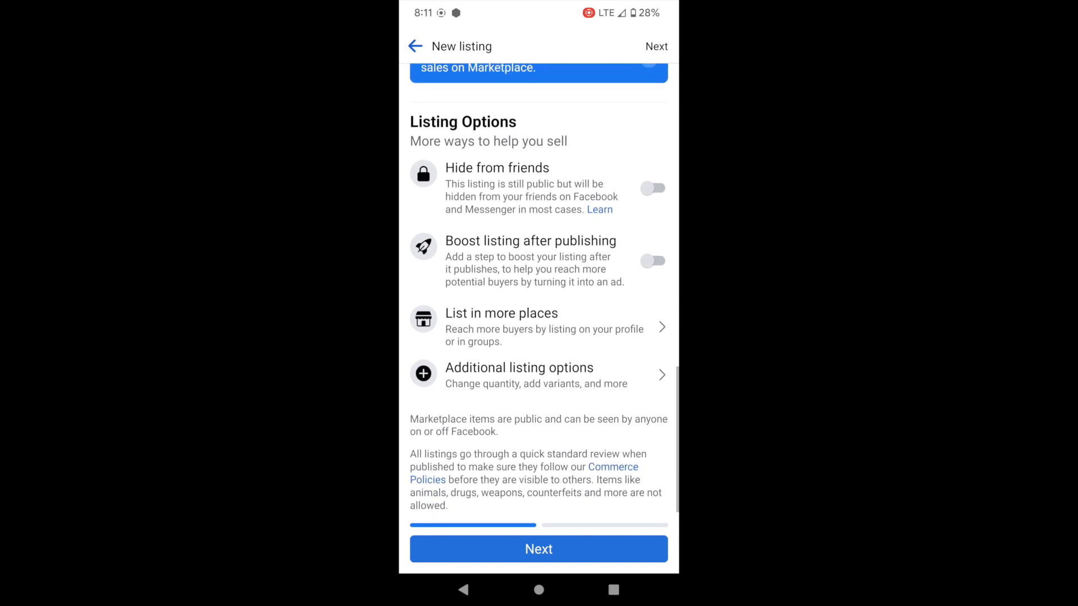
{"action": "left_click", "coordinate": [538, 548]}
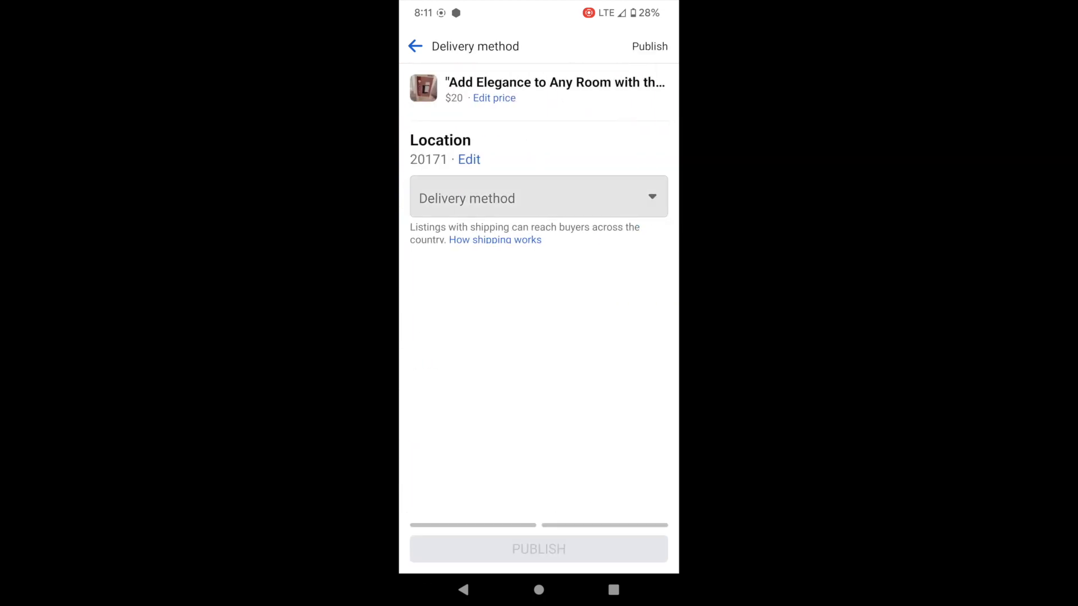
{"action": "left_click", "coordinate": [539, 198]}
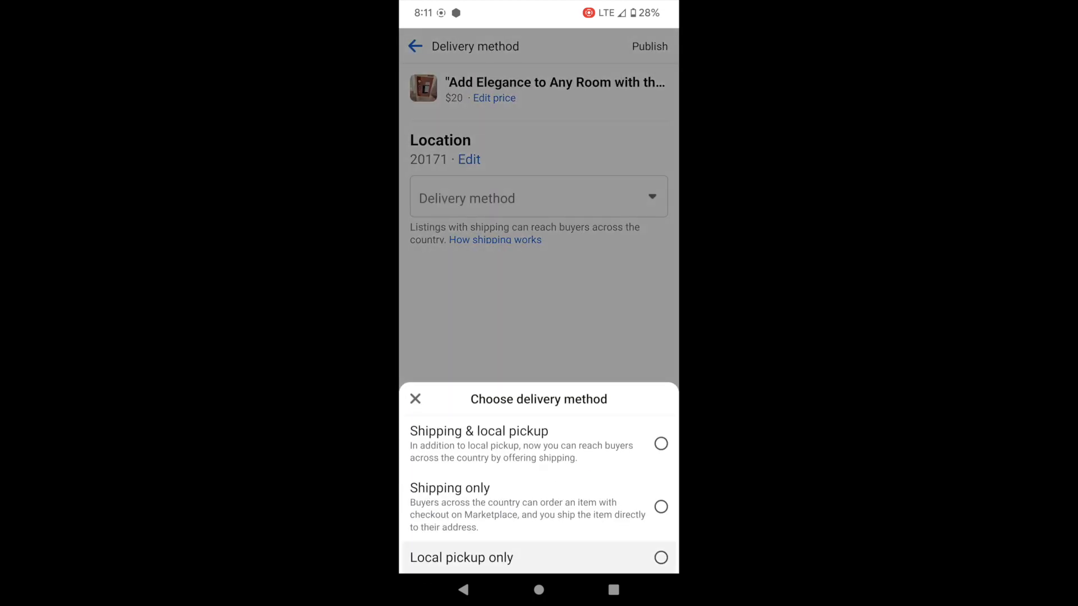